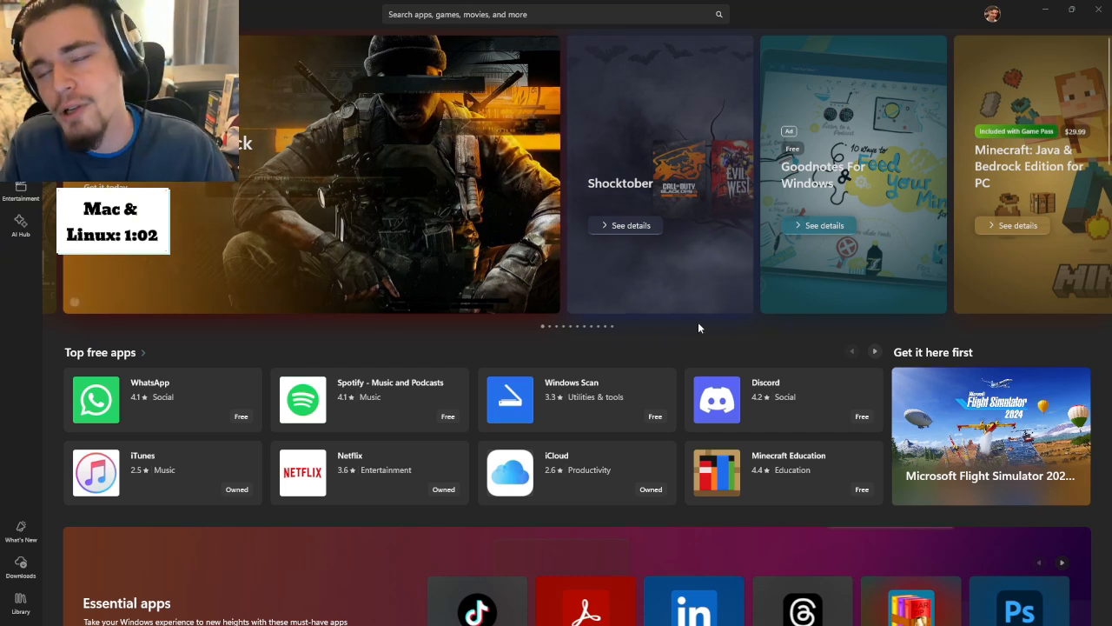
{"action": "mouse_move", "coordinate": [701, 159]}
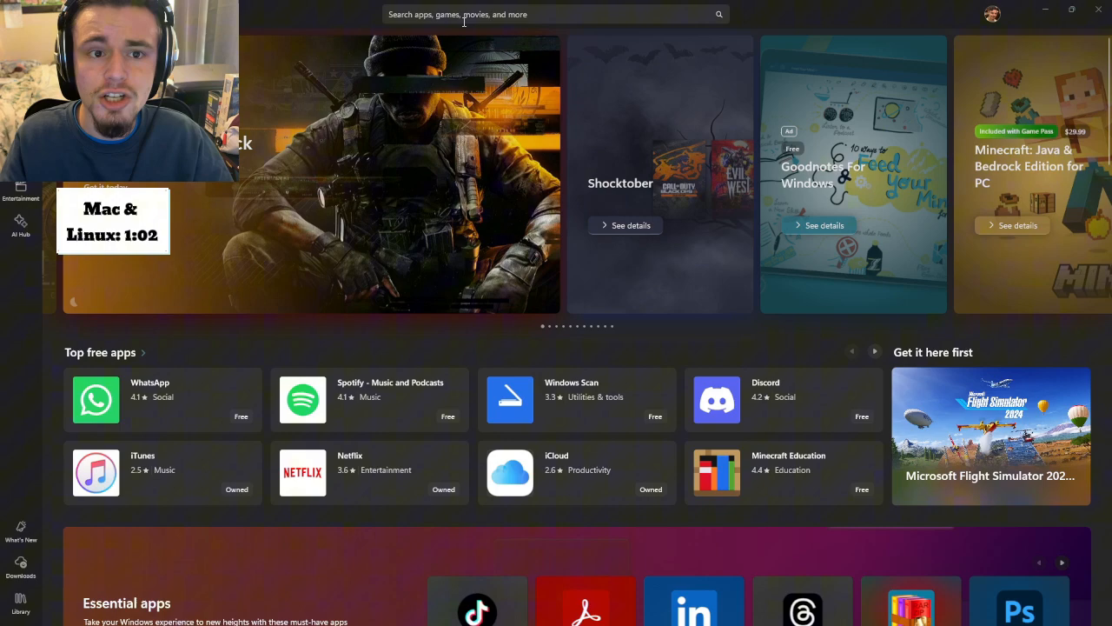
Reopen the Monster Legends page from the recent 'monster legends' search
{"action": "left_click", "coordinate": [548, 14]}
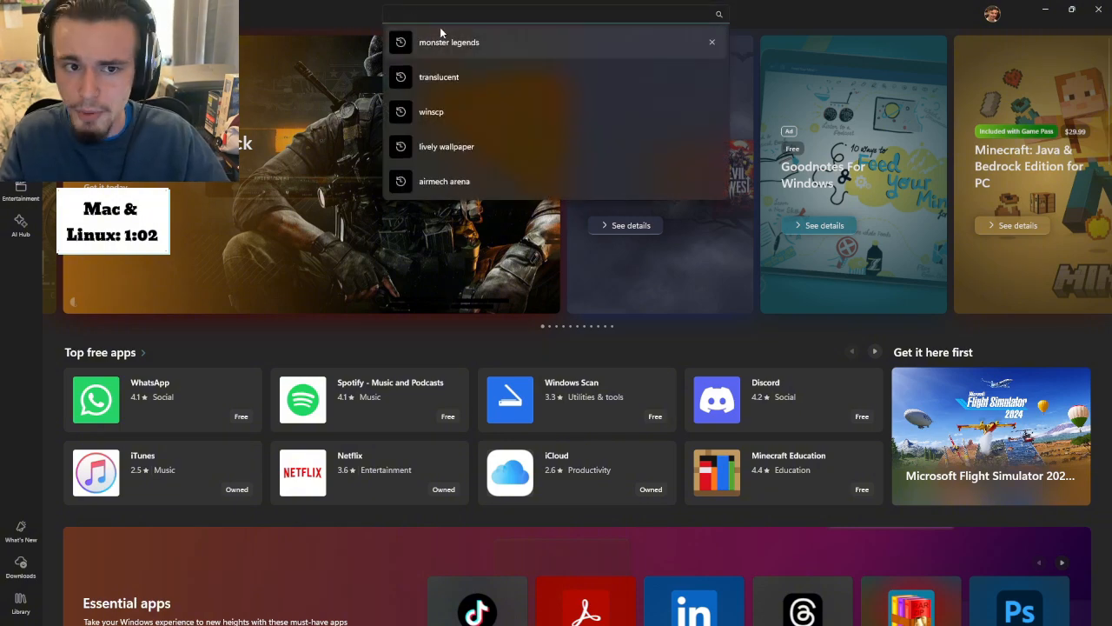
{"action": "left_click", "coordinate": [448, 41]}
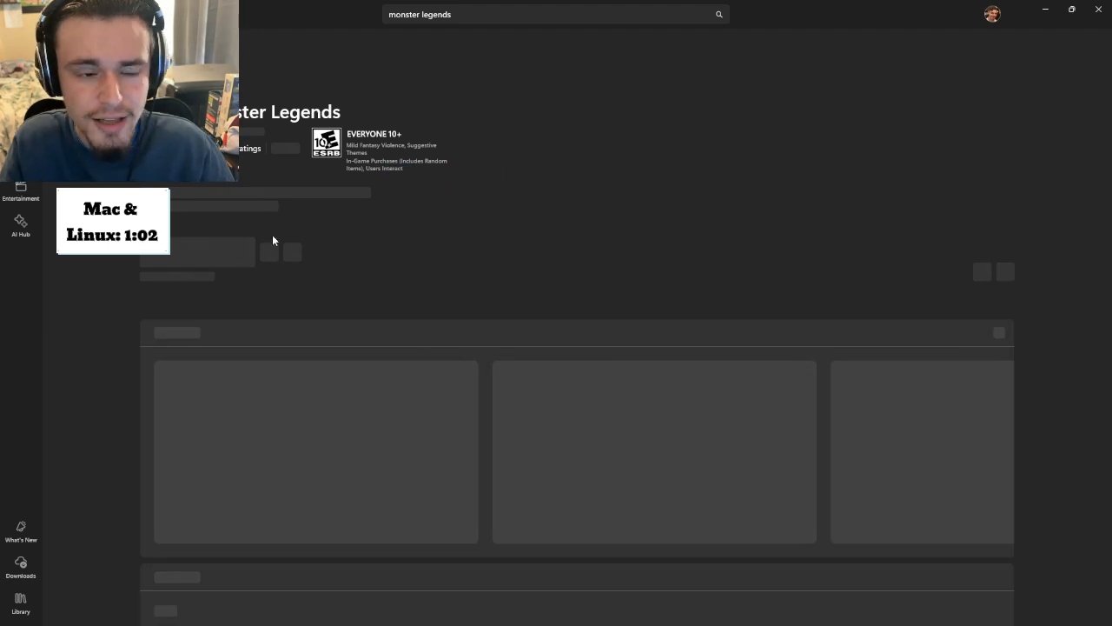
{"action": "mouse_move", "coordinate": [425, 622]}
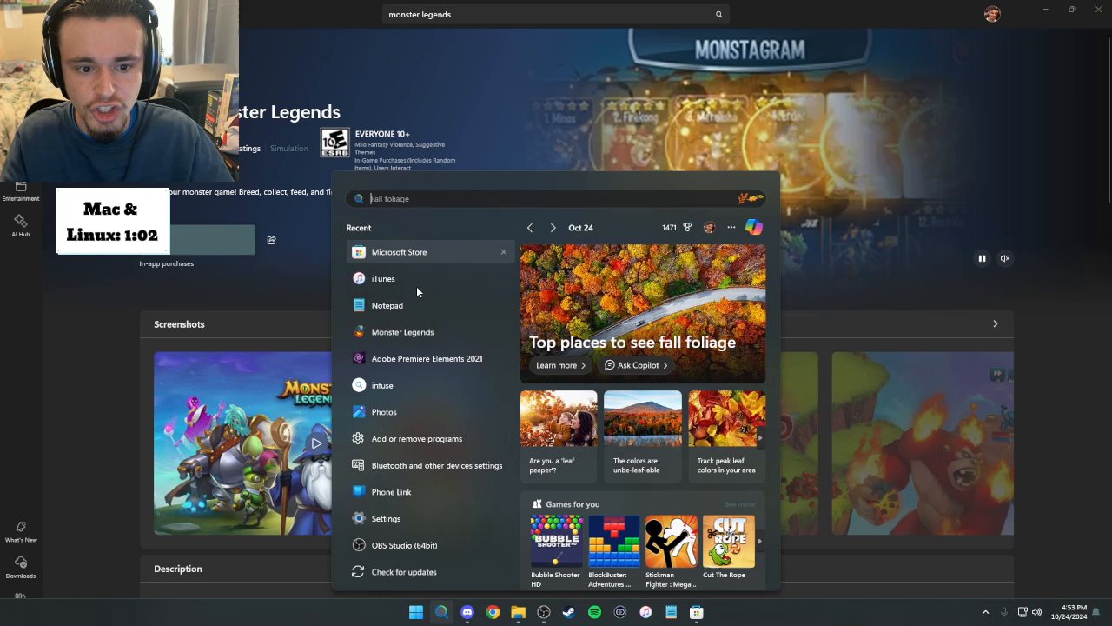
{"action": "type", "text": "monster legends"}
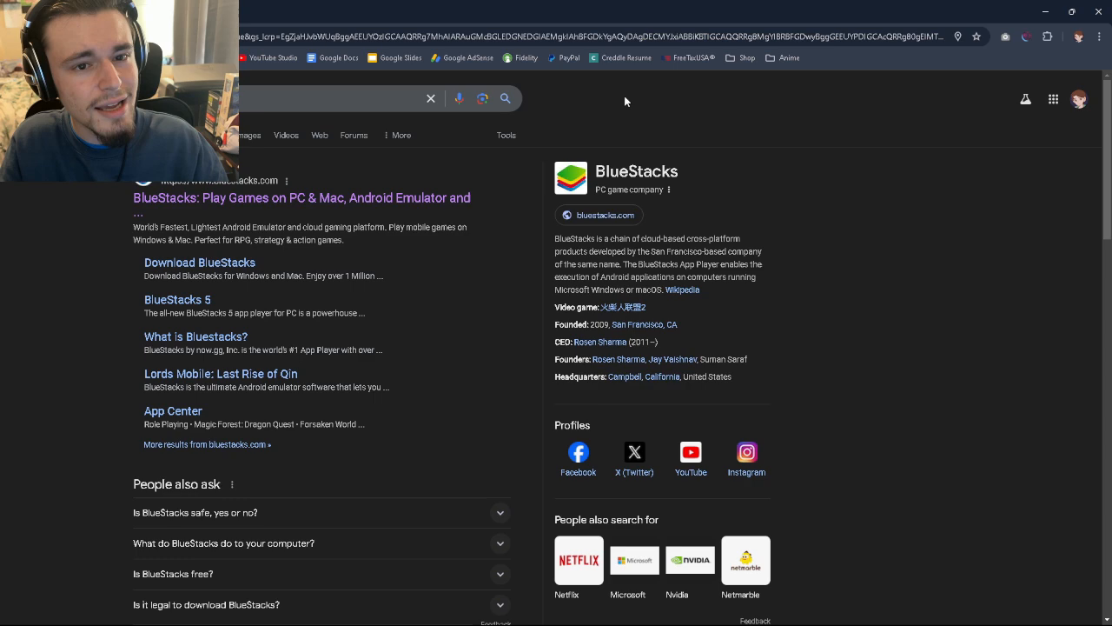
{"action": "mouse_move", "coordinate": [250, 87]}
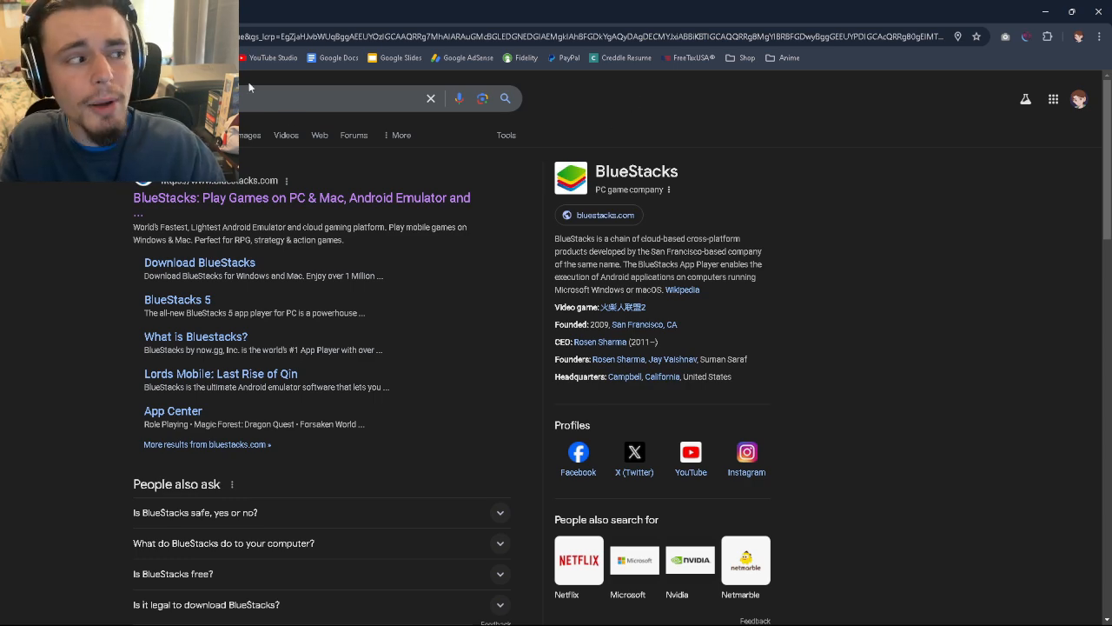
{"action": "mouse_move", "coordinate": [245, 212]}
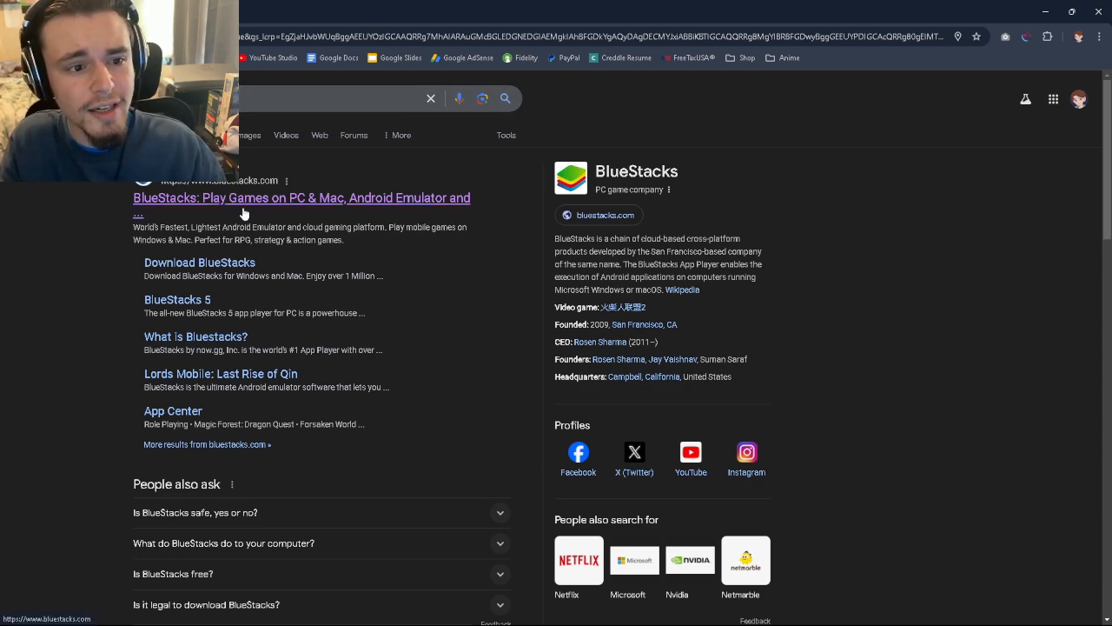
Visit bluestacks.com, then launch BlueStacks 5 from Windows search for 'bluestacks 5'
{"action": "left_click", "coordinate": [302, 198]}
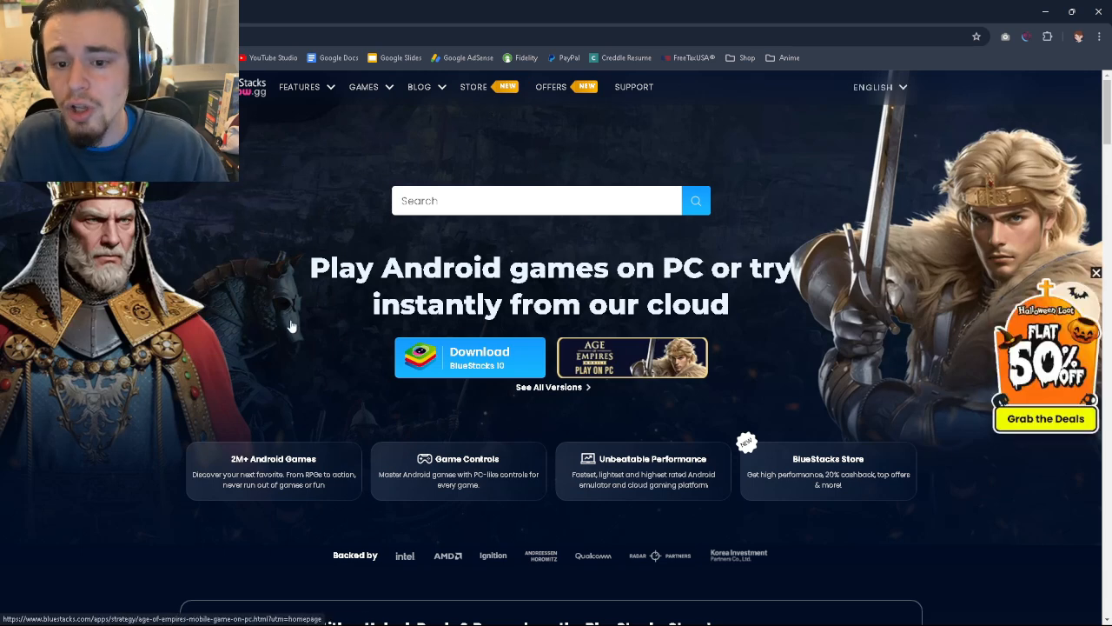
{"action": "mouse_move", "coordinate": [313, 348]}
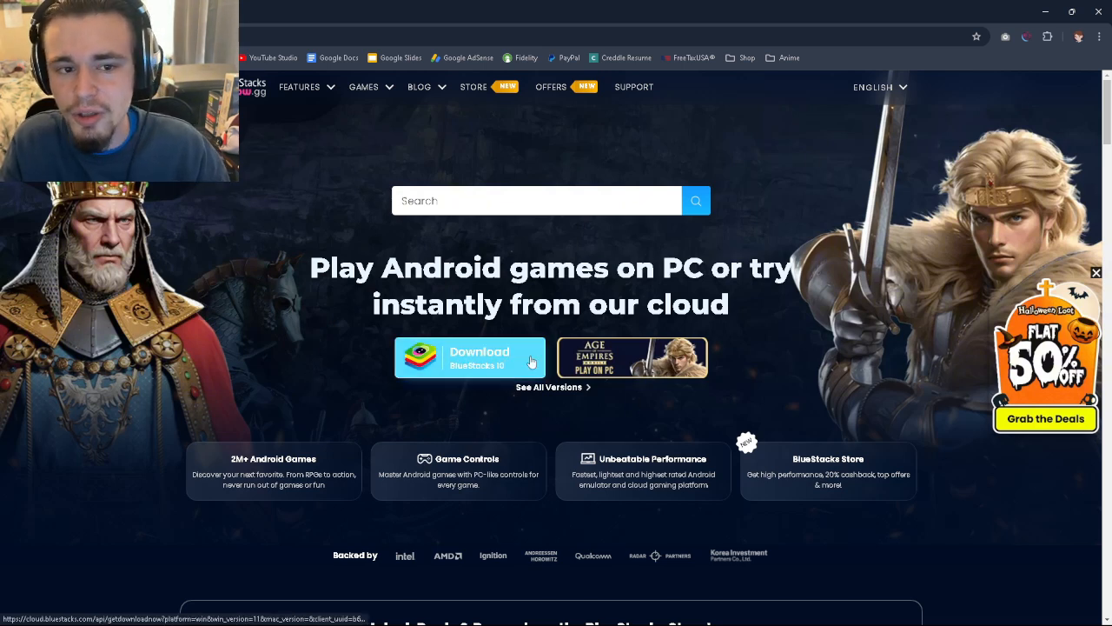
{"action": "mouse_move", "coordinate": [399, 431]}
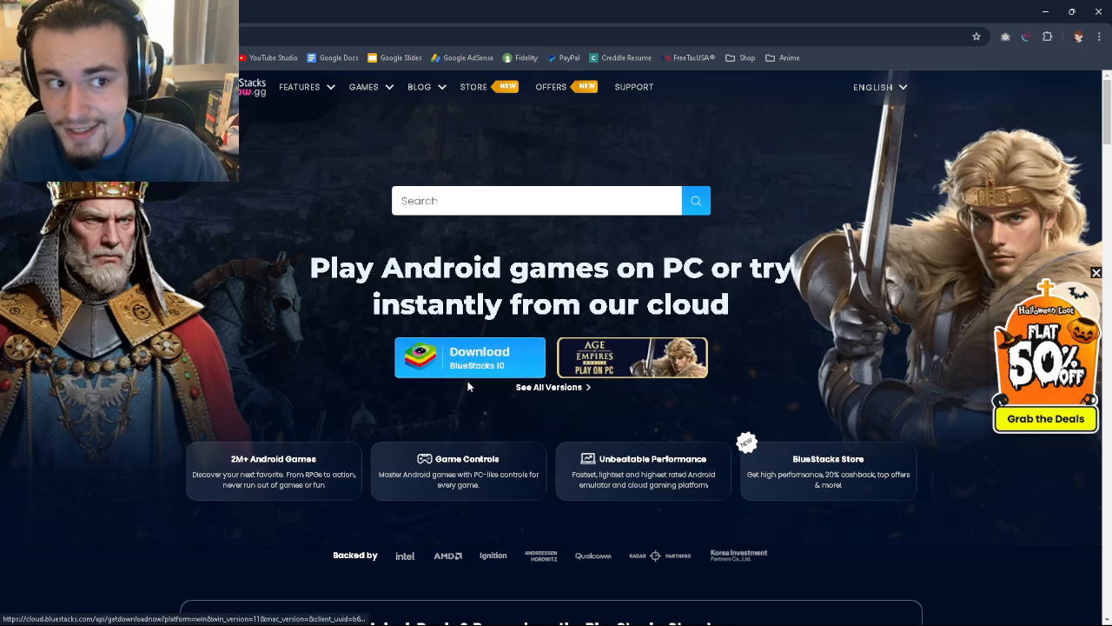
{"action": "left_click", "coordinate": [441, 611]}
{"action": "type", "text": "blue"}
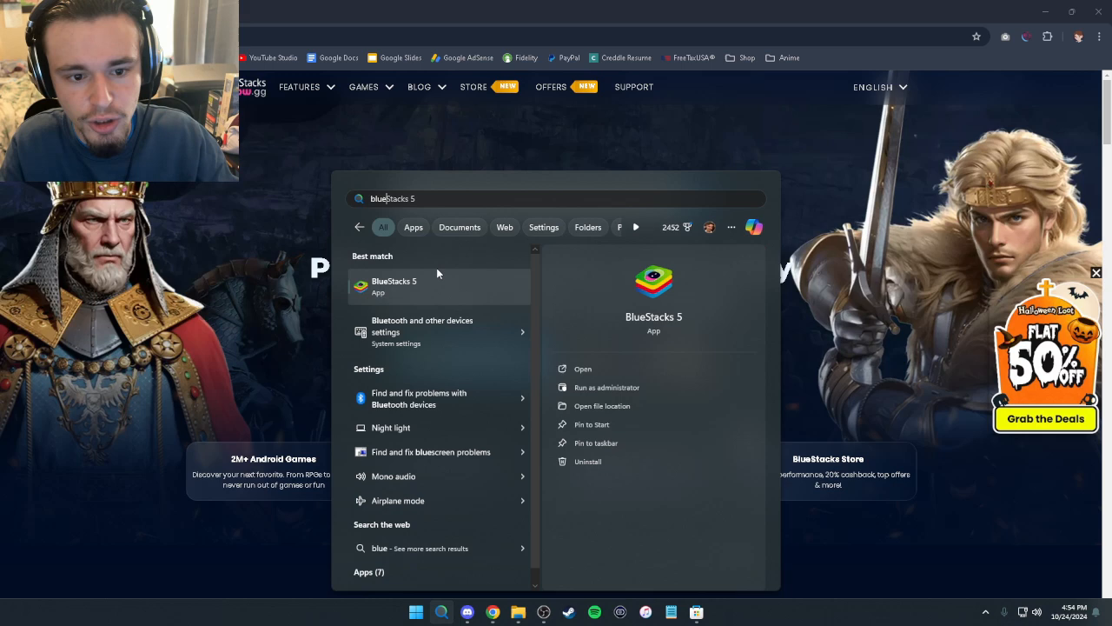
{"action": "mouse_move", "coordinate": [581, 360]}
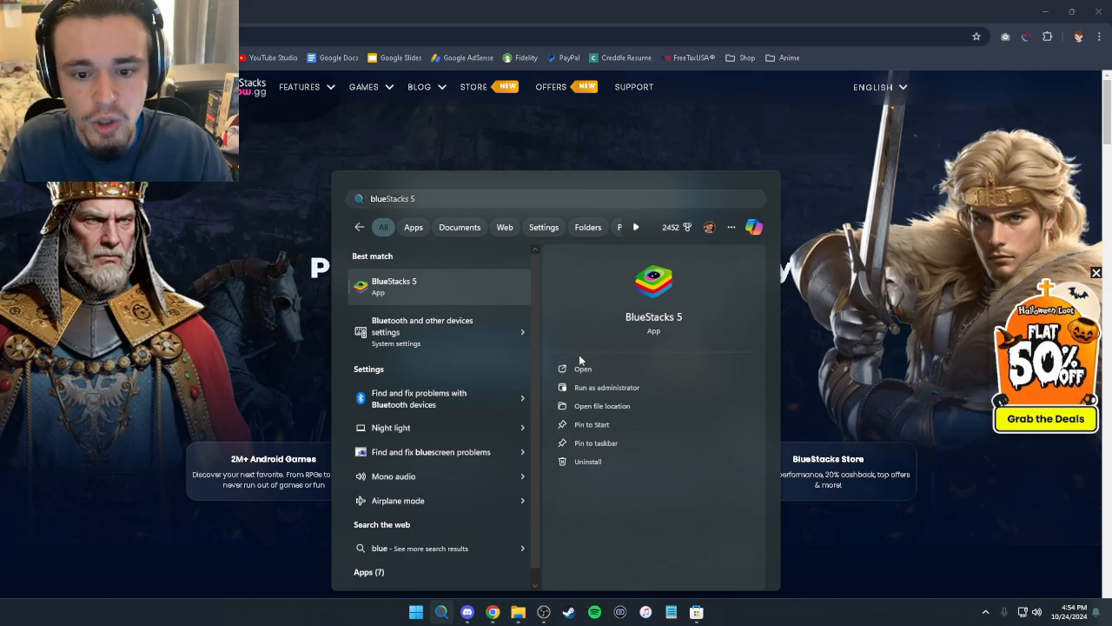
{"action": "left_click", "coordinate": [584, 368]}
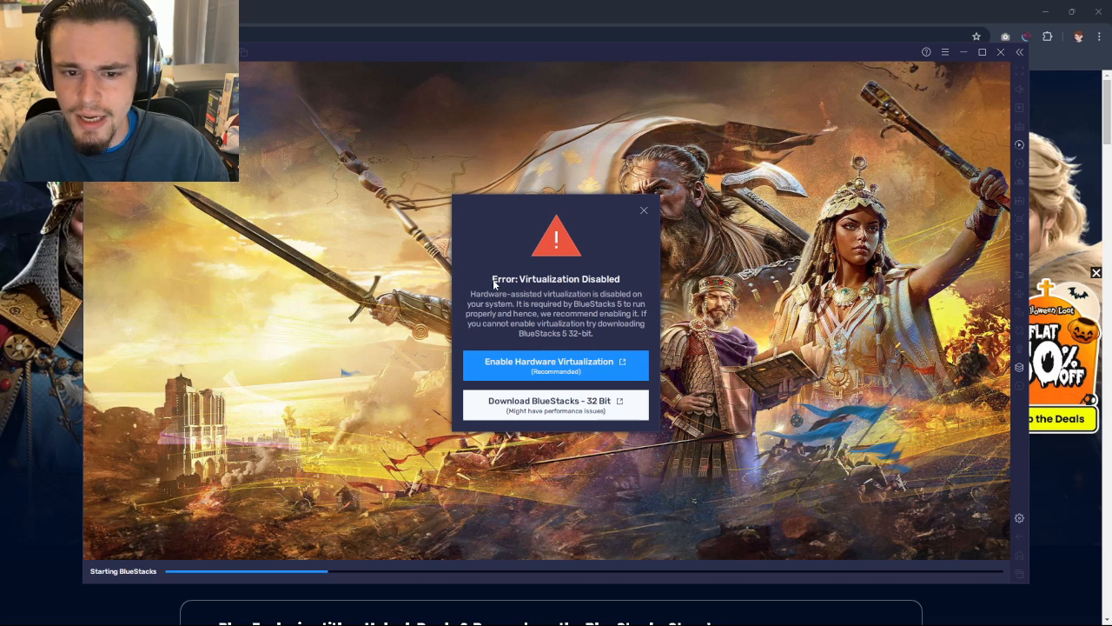
{"action": "mouse_move", "coordinate": [567, 320]}
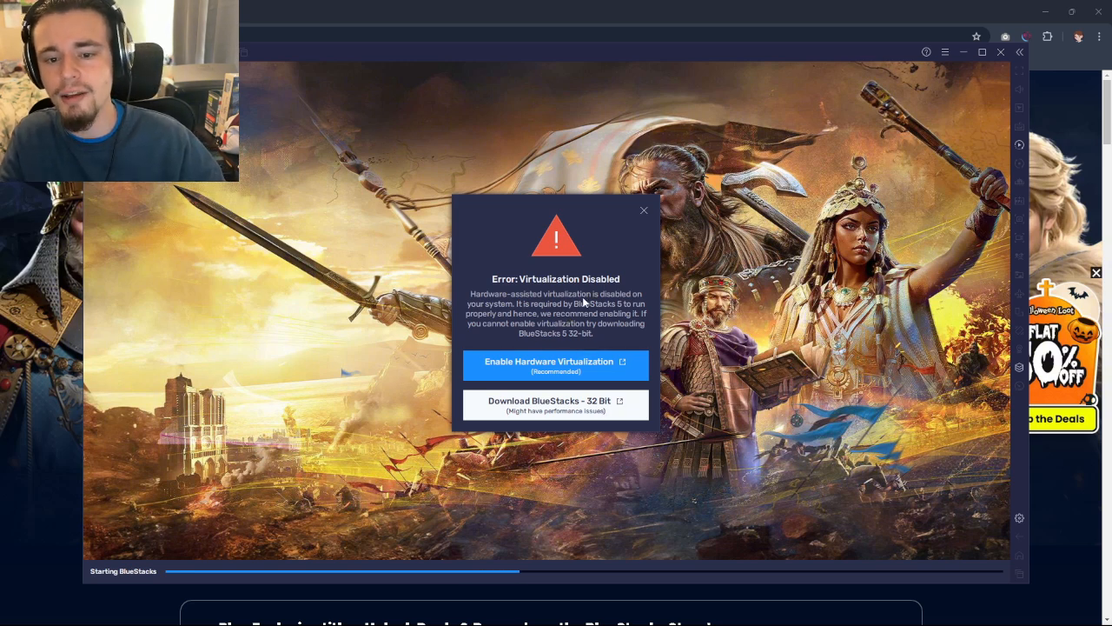
{"action": "mouse_move", "coordinate": [632, 350]}
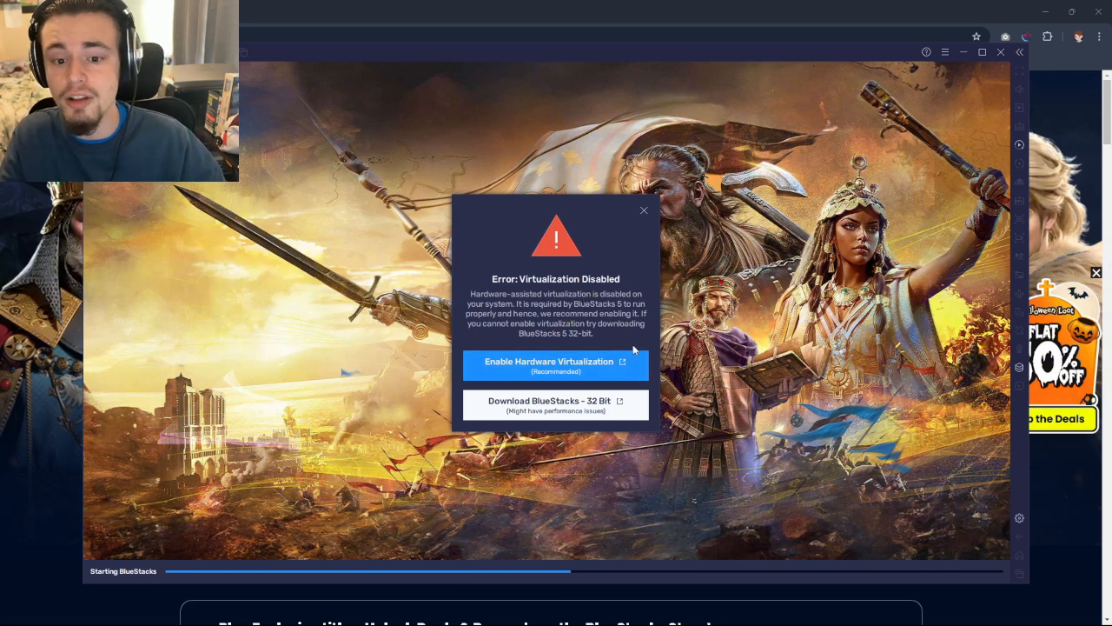
{"action": "mouse_move", "coordinate": [636, 363]}
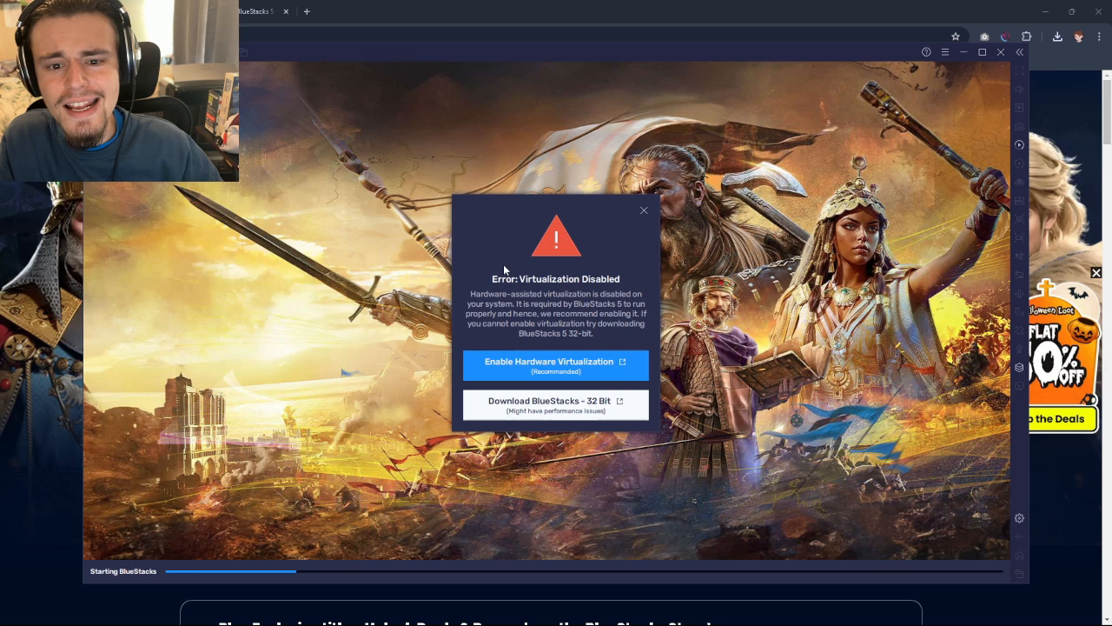
{"action": "mouse_move", "coordinate": [657, 151]}
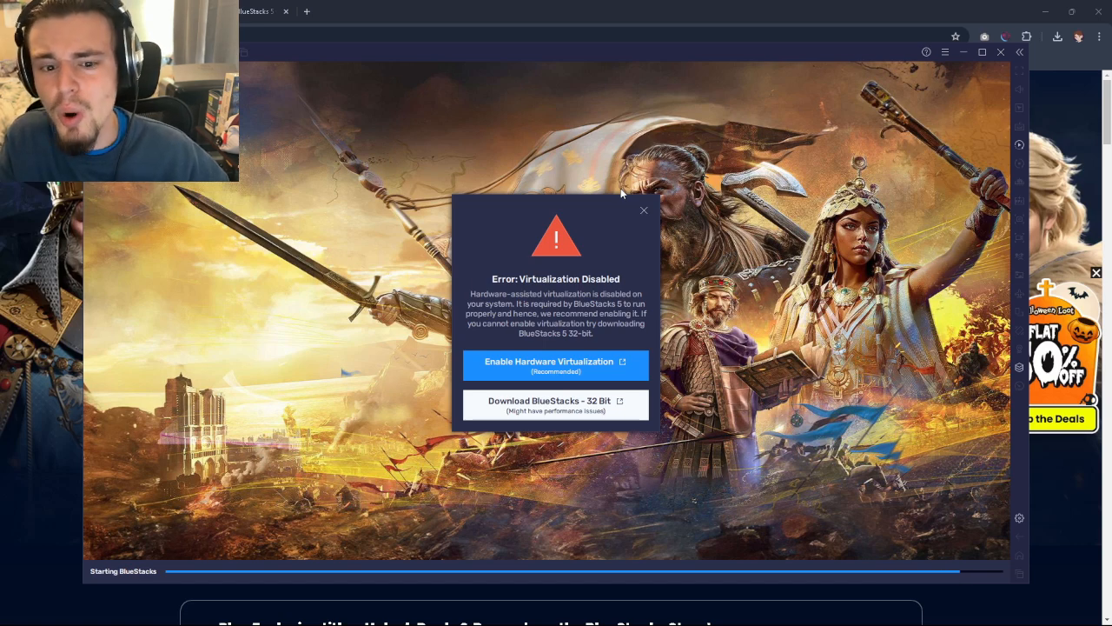
{"action": "mouse_move", "coordinate": [591, 195]}
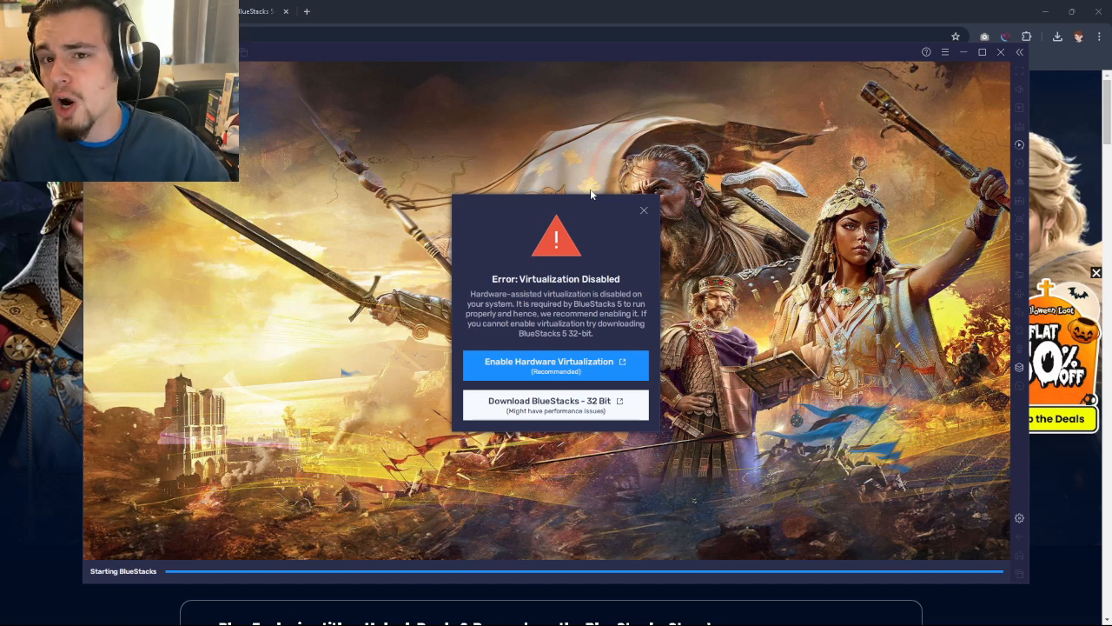
{"action": "mouse_move", "coordinate": [645, 101]}
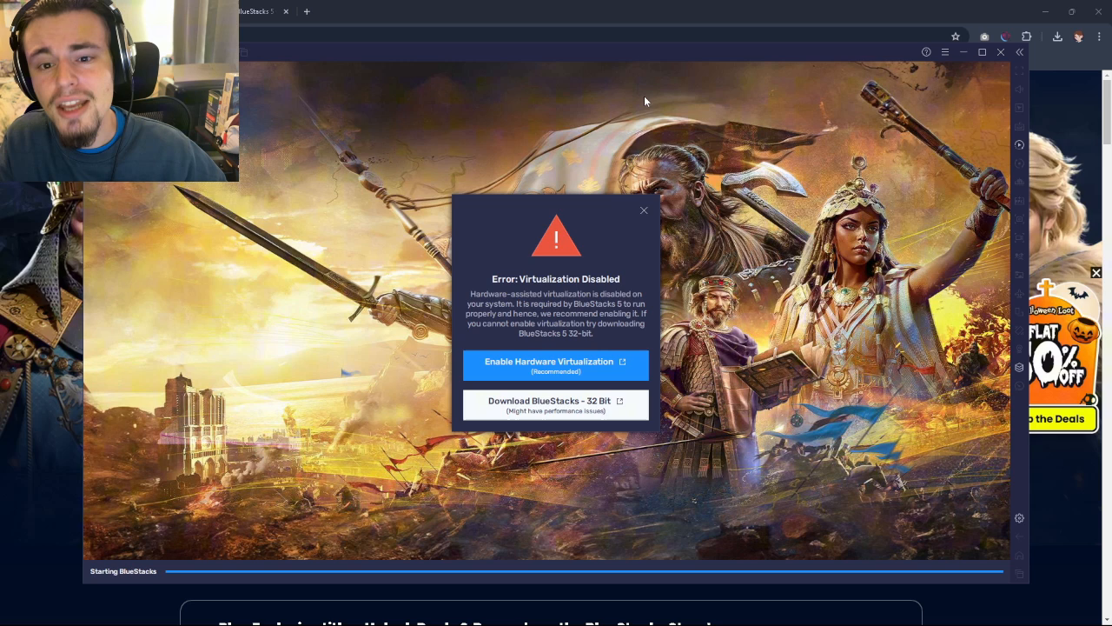
{"action": "mouse_move", "coordinate": [341, 215]}
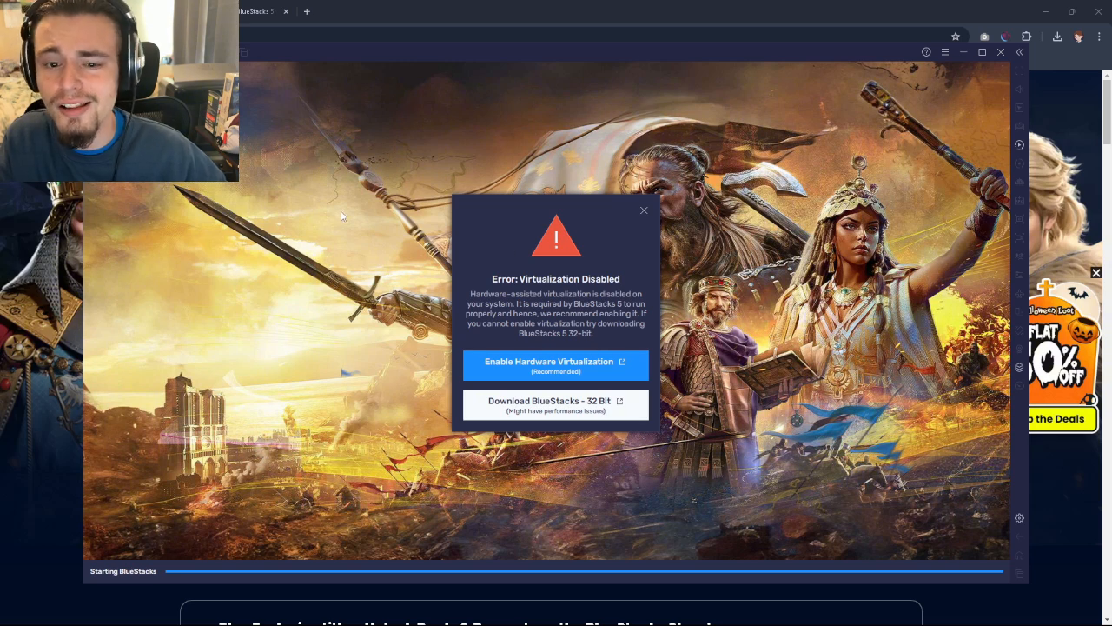
{"action": "mouse_move", "coordinate": [391, 190]}
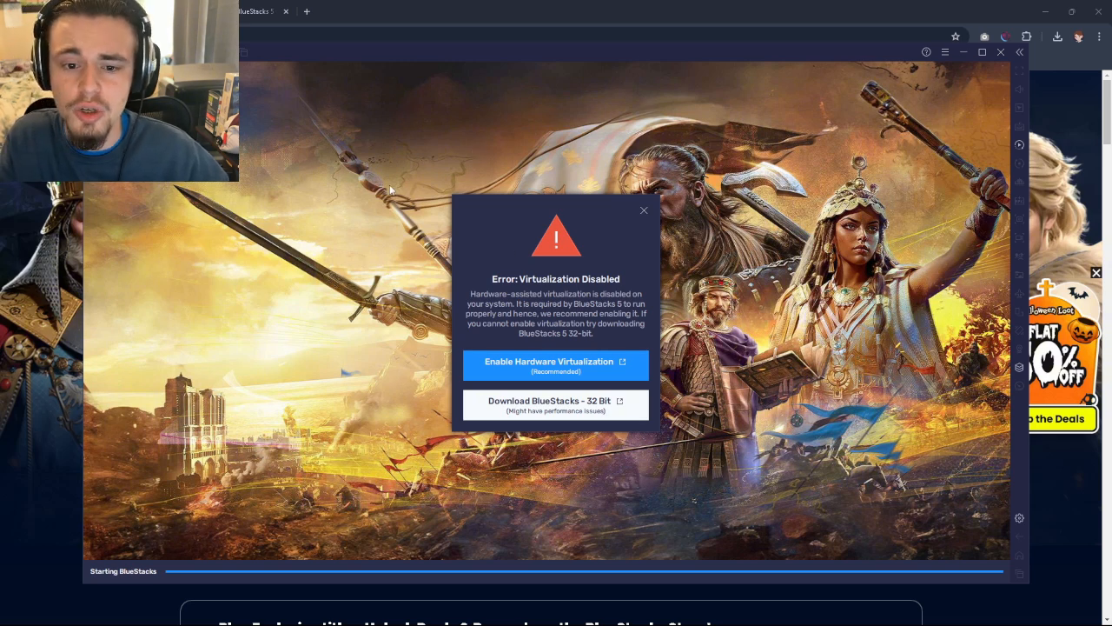
{"action": "mouse_move", "coordinate": [924, 145]}
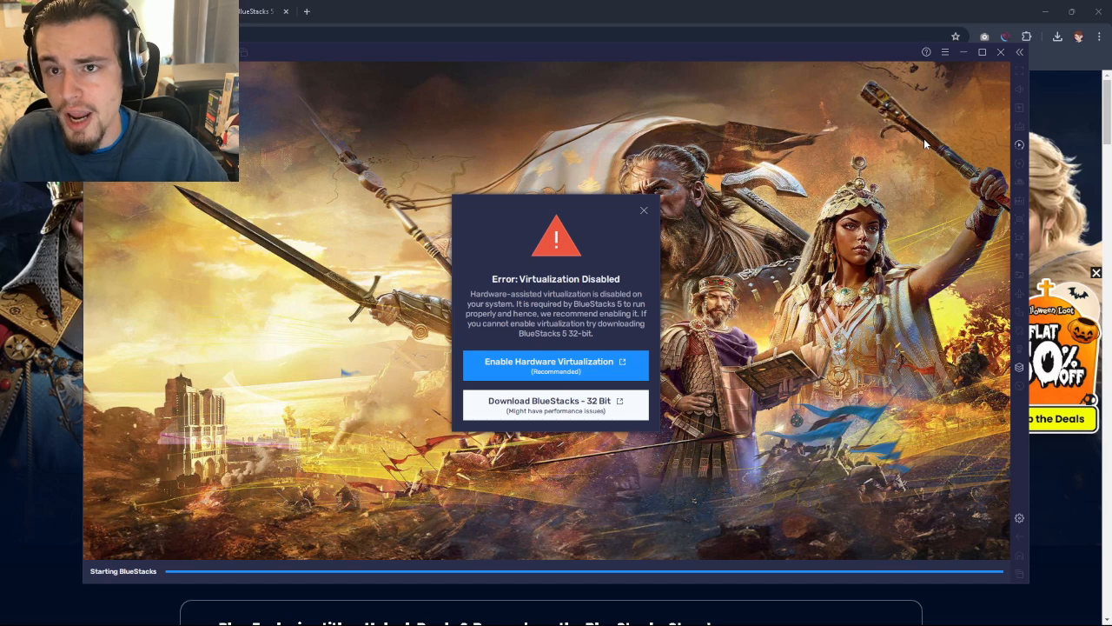
{"action": "mouse_move", "coordinate": [1004, 52]}
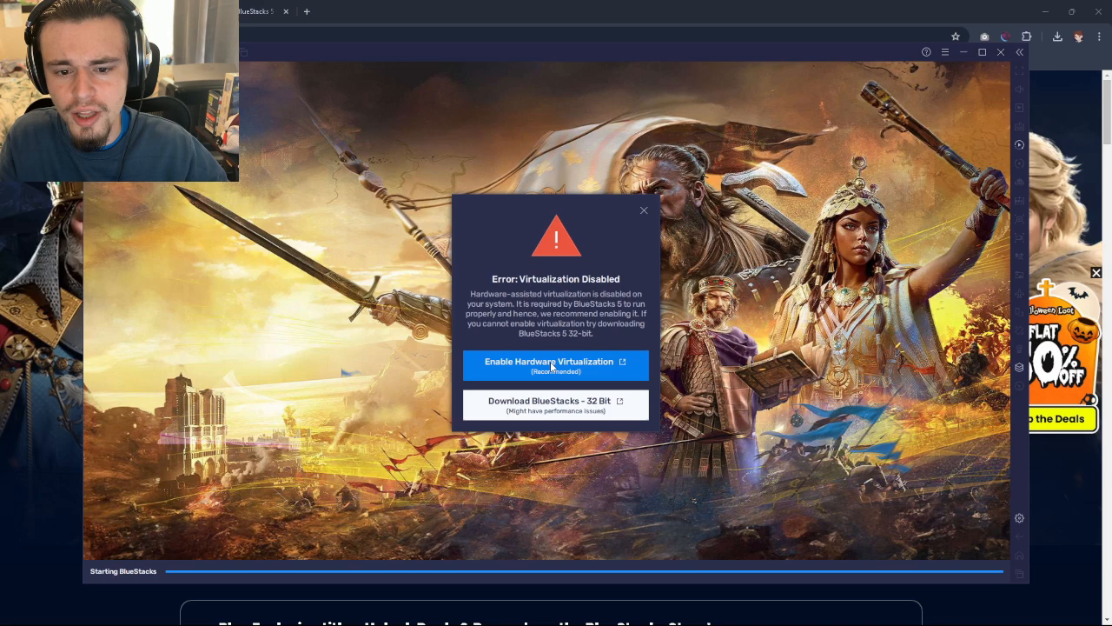
Read the Enable Hardware Virtualization article through its BIOS steps and FAQ, returning to the top
{"action": "left_click", "coordinate": [557, 361]}
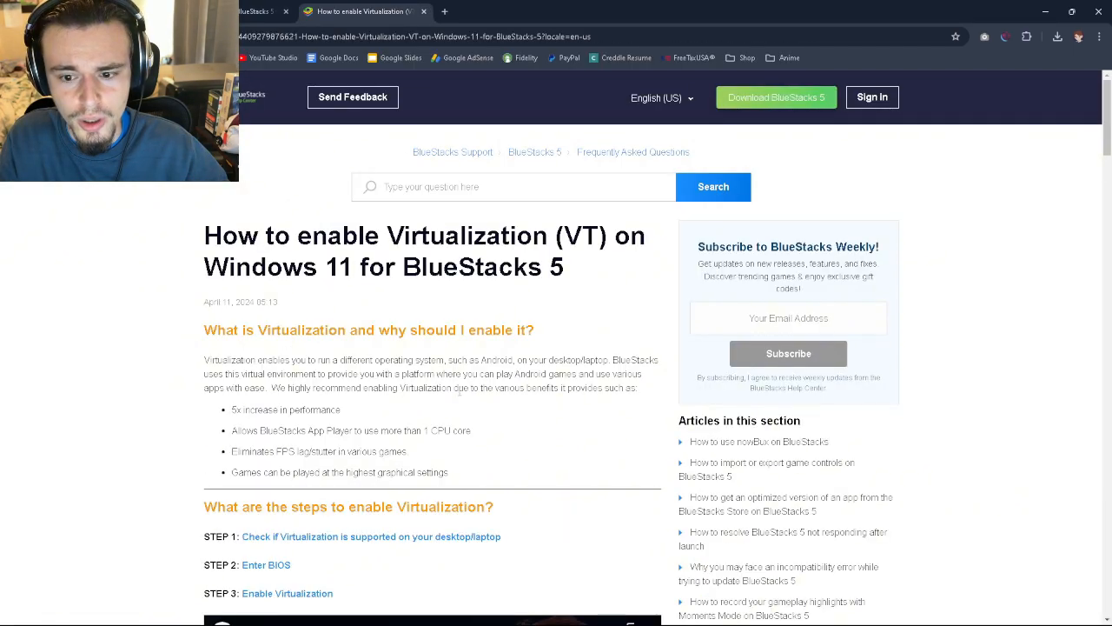
{"action": "scroll", "scroll_direction": "down", "scroll_amount": 3}
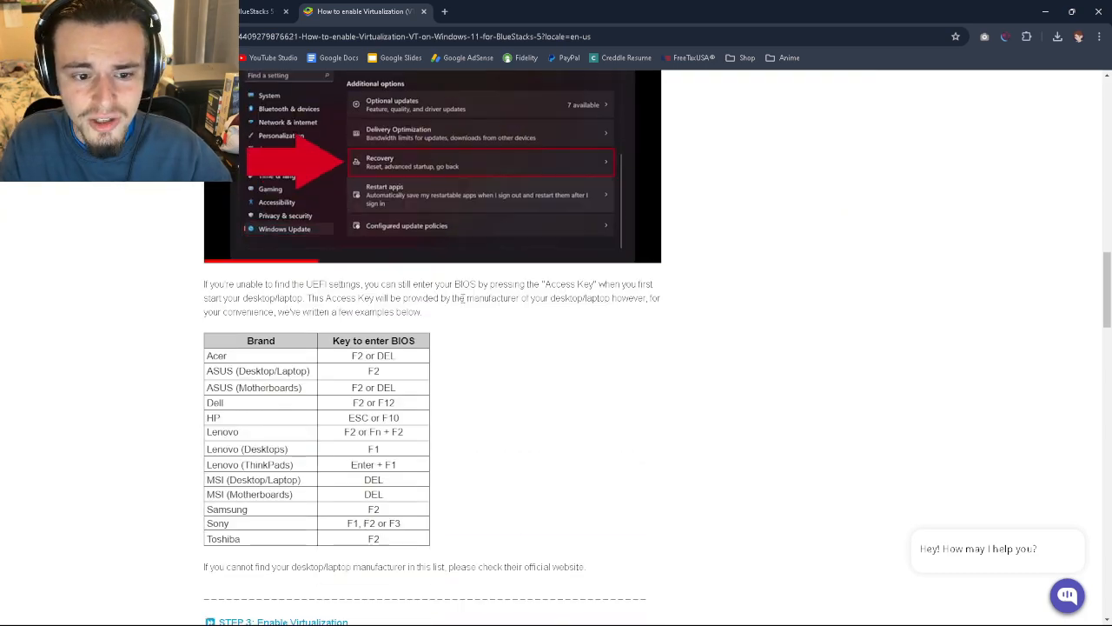
{"action": "scroll", "scroll_direction": "down", "scroll_amount": 3}
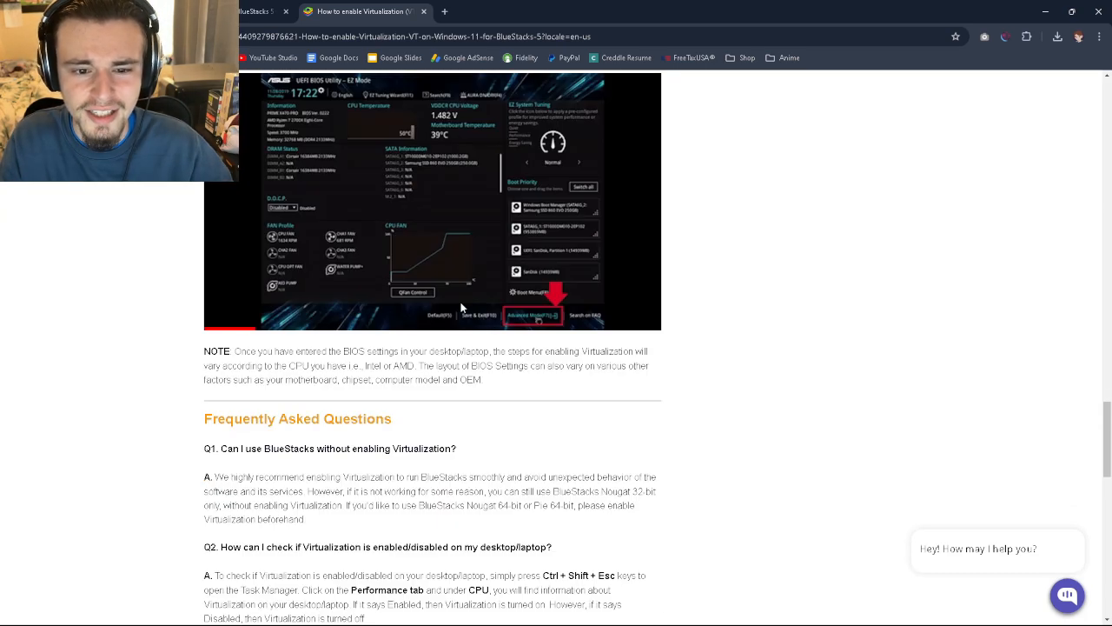
{"action": "scroll", "scroll_direction": "down", "scroll_amount": 3}
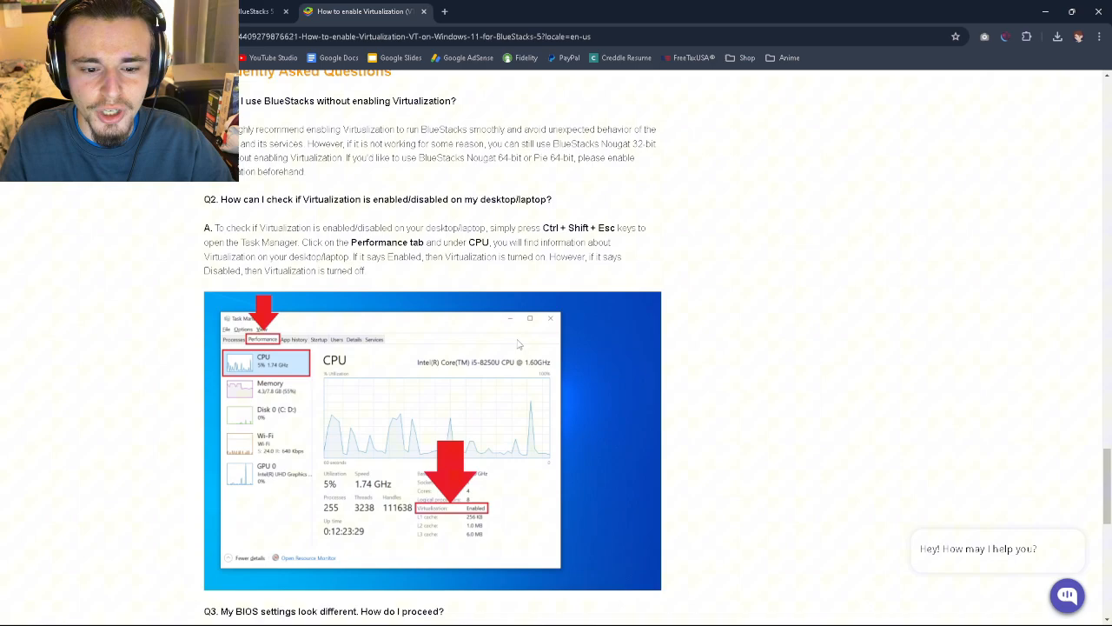
{"action": "scroll", "scroll_direction": "up", "scroll_amount": 3}
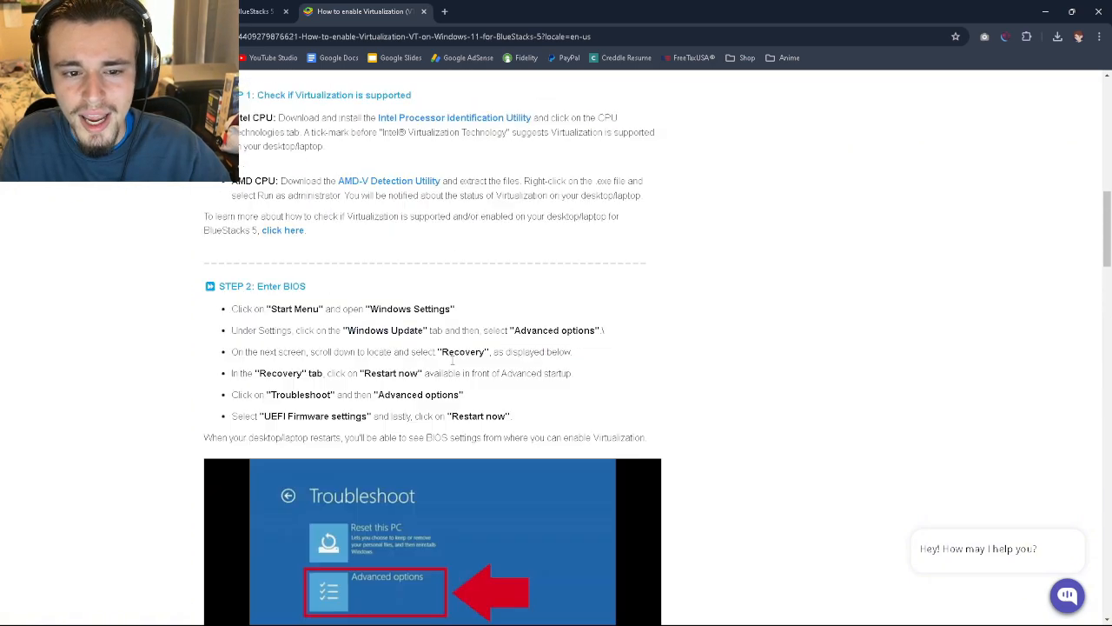
{"action": "scroll", "scroll_direction": "up", "scroll_amount": 3}
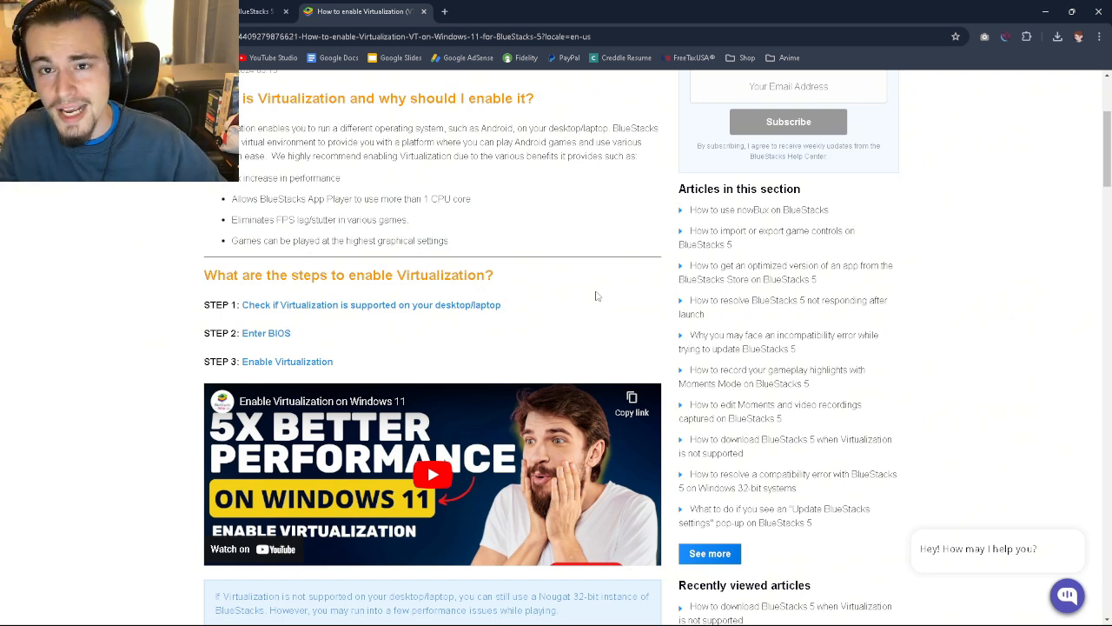
{"action": "scroll", "scroll_direction": "up", "scroll_amount": 3}
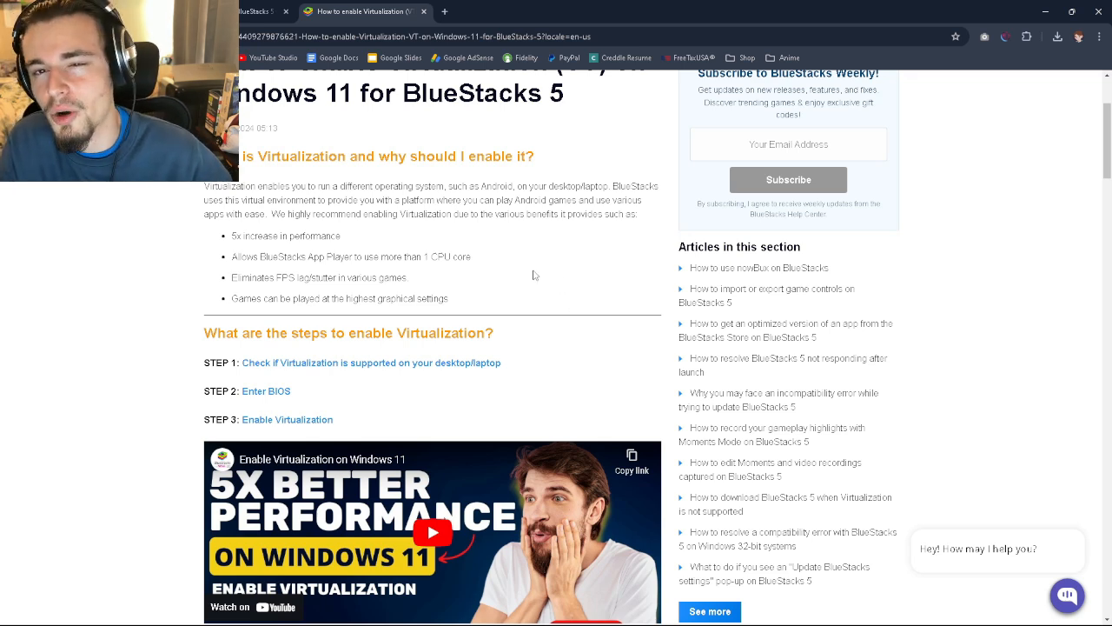
{"action": "scroll", "scroll_direction": "up", "scroll_amount": 3}
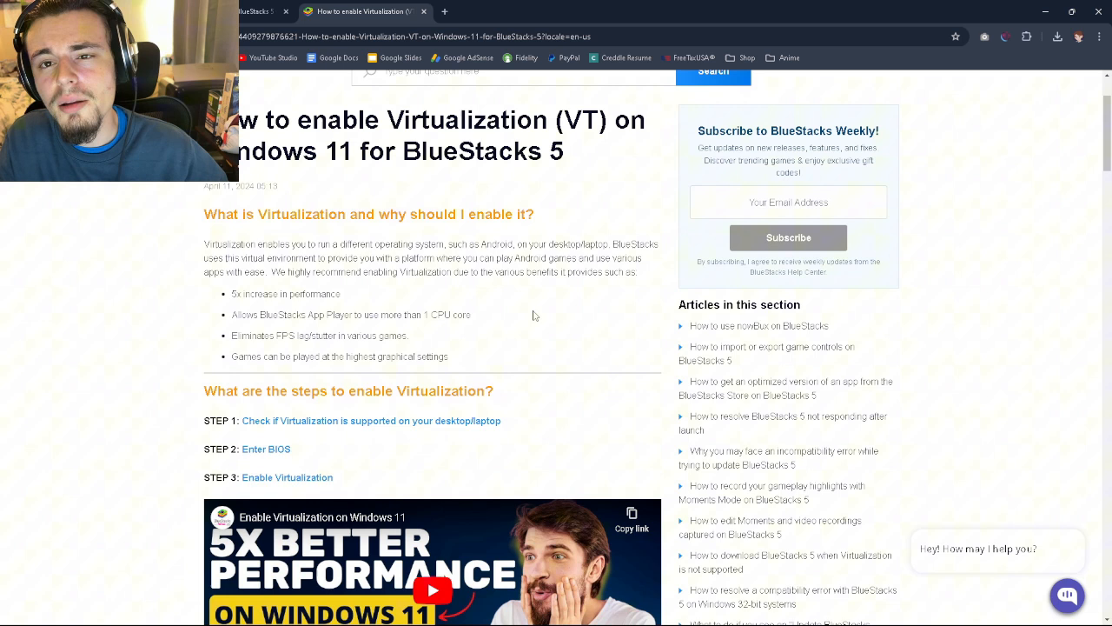